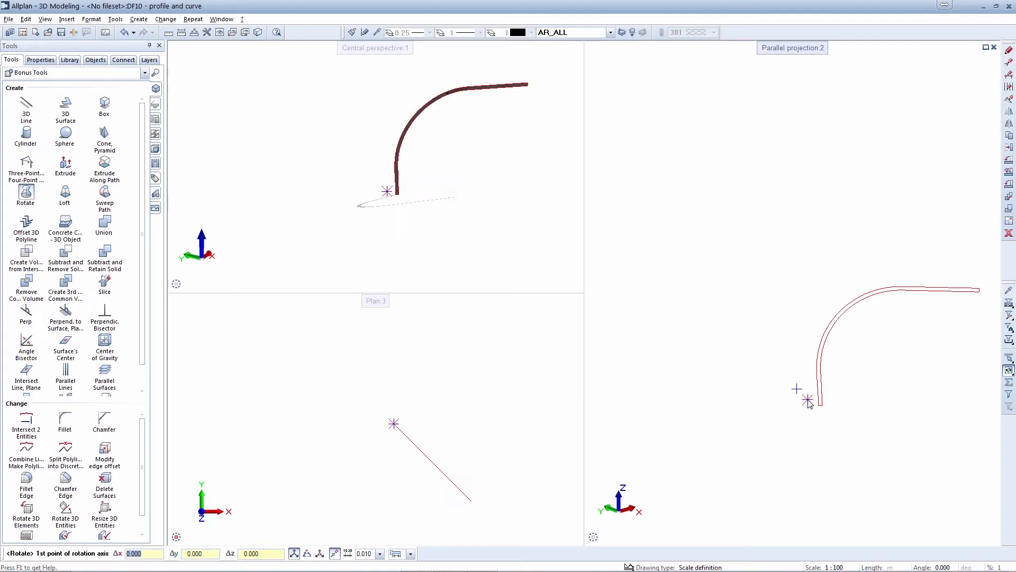
Revolve the curved profile 360 degrees around the picked axis into a funnel-shaped slab
click(808, 399)
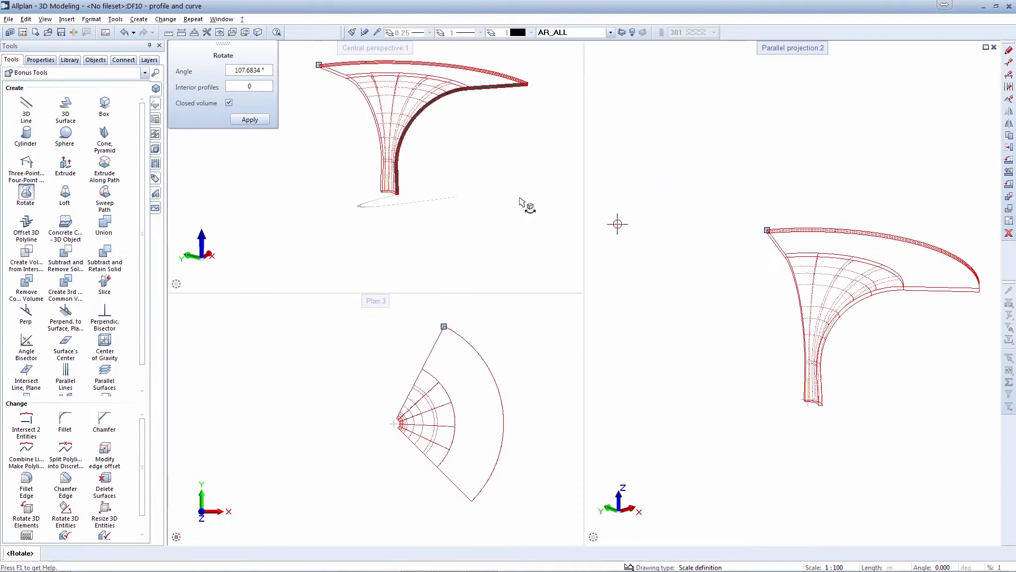
click(248, 70)
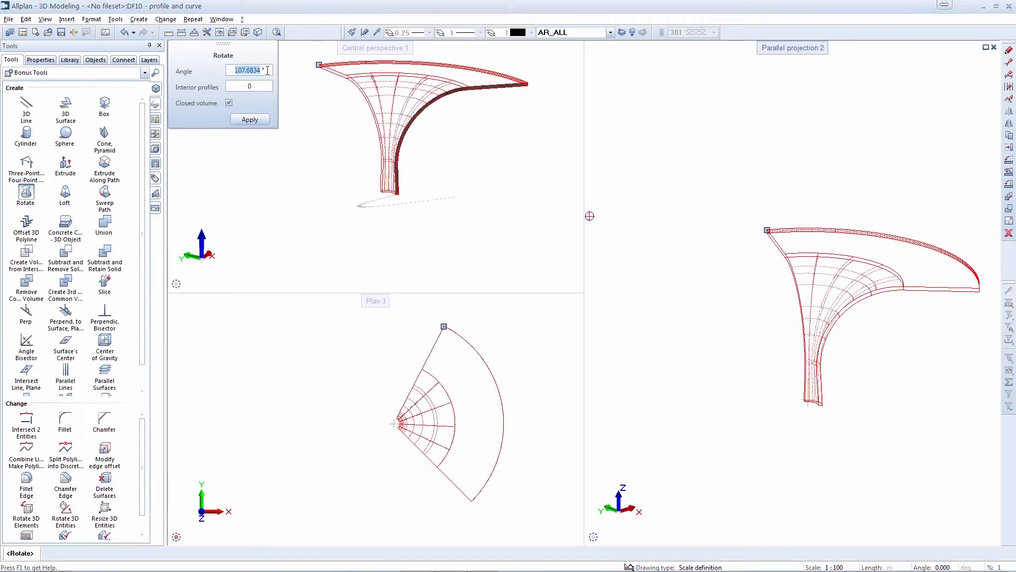
text(360.0000)
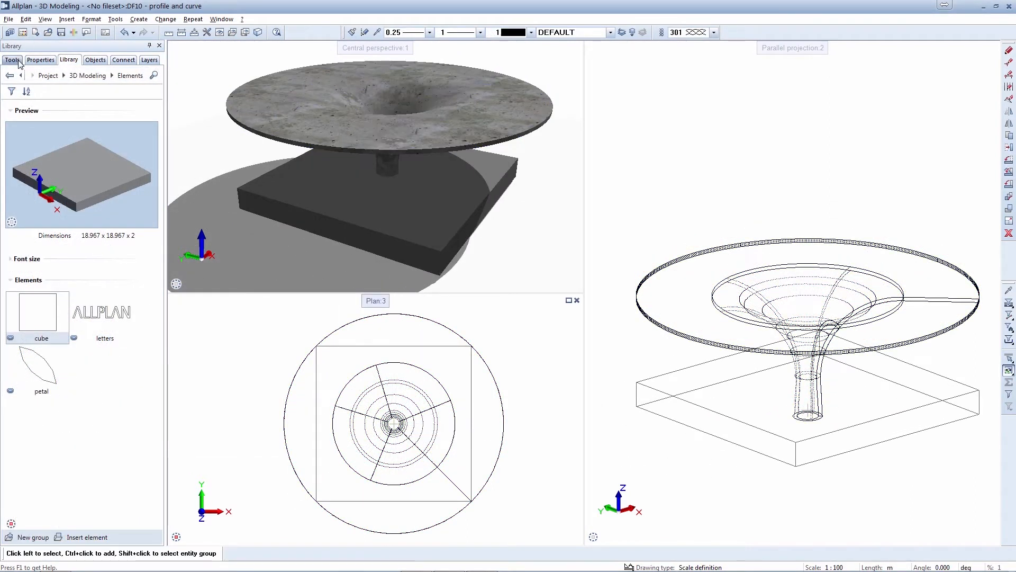
Reshape the rim into a square slab on one column and bring up the Library of saved elements
click(16, 59)
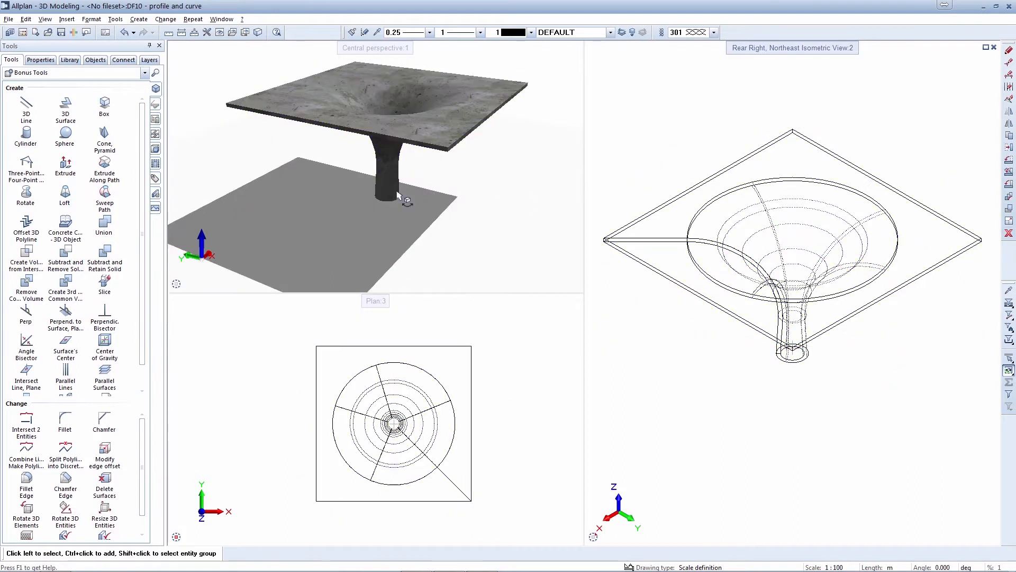
click(67, 59)
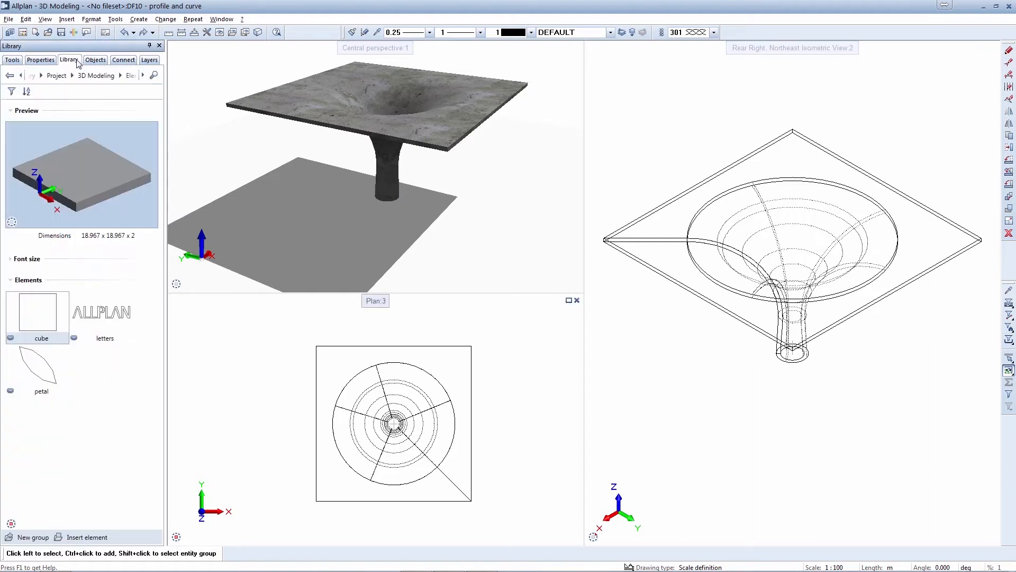
Insert the 'petal' library element and subtract it to cut four petal openings in the slab
click(37, 370)
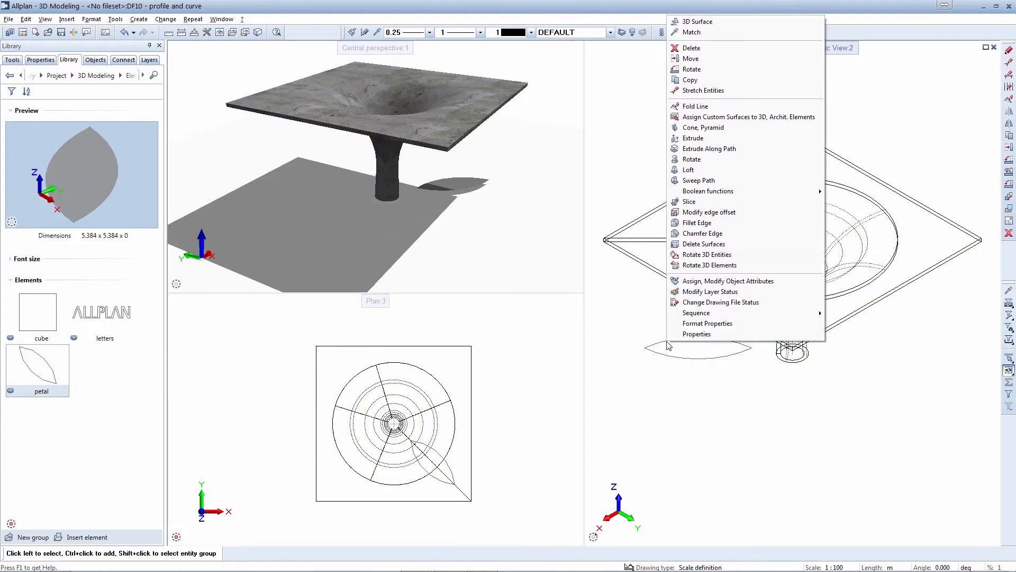
click(693, 137)
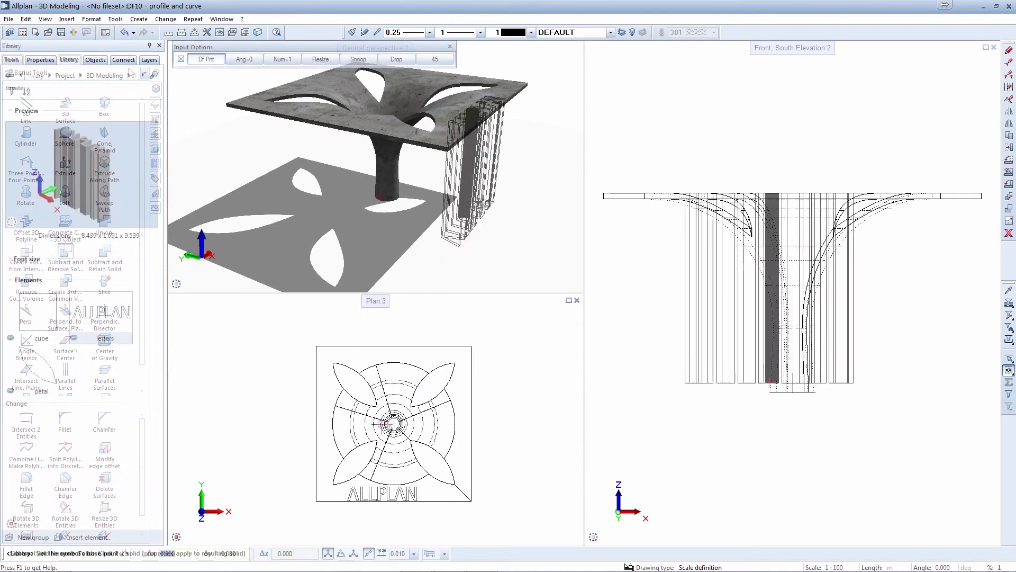
Place the 'letters' element and subtract it to cut ALLPLAN lettering along the slab's bottom edge
click(70, 60)
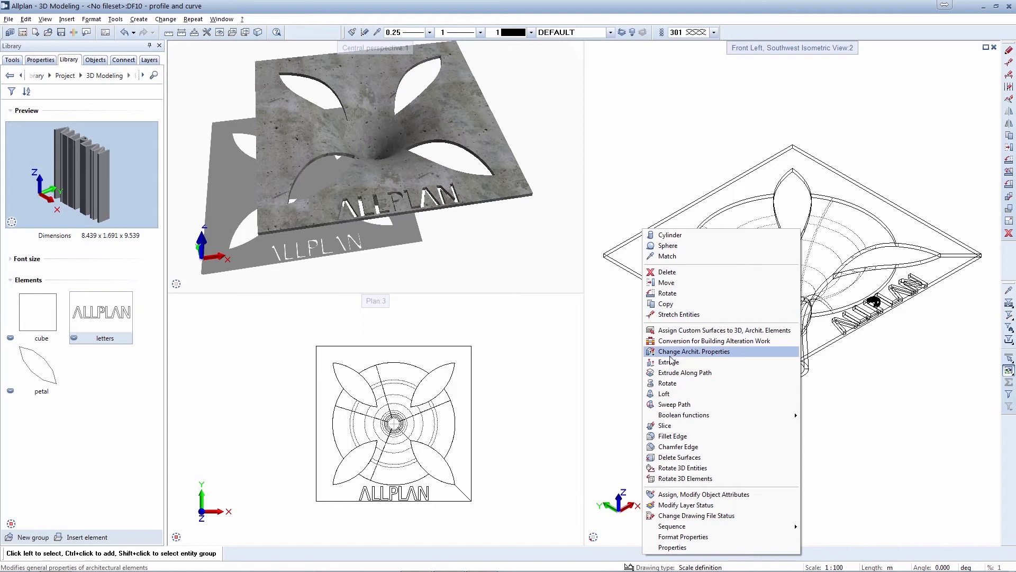
Set the slab's Material and Style Area to 301 concrete via Change Archit. Properties
click(693, 352)
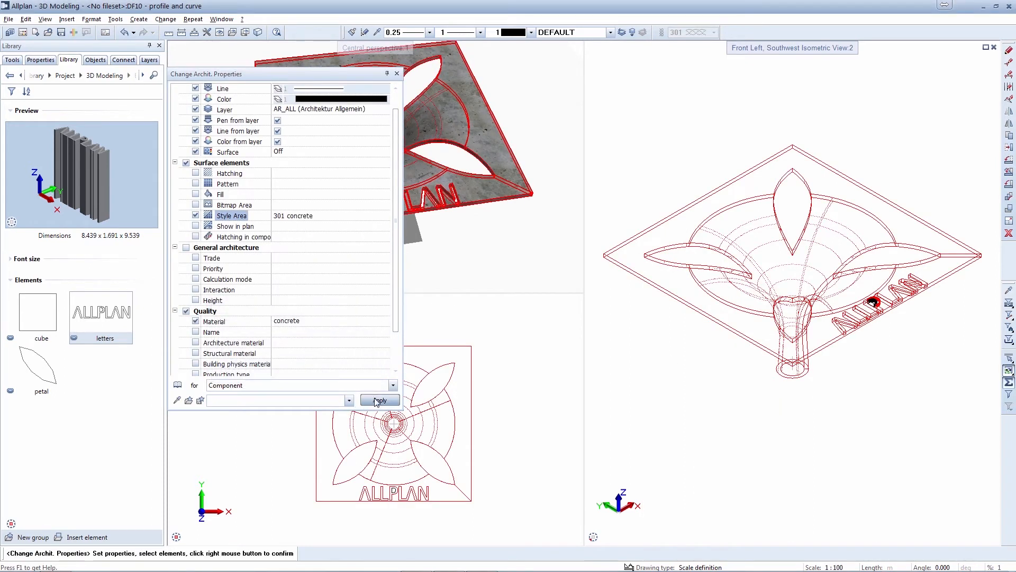
click(379, 400)
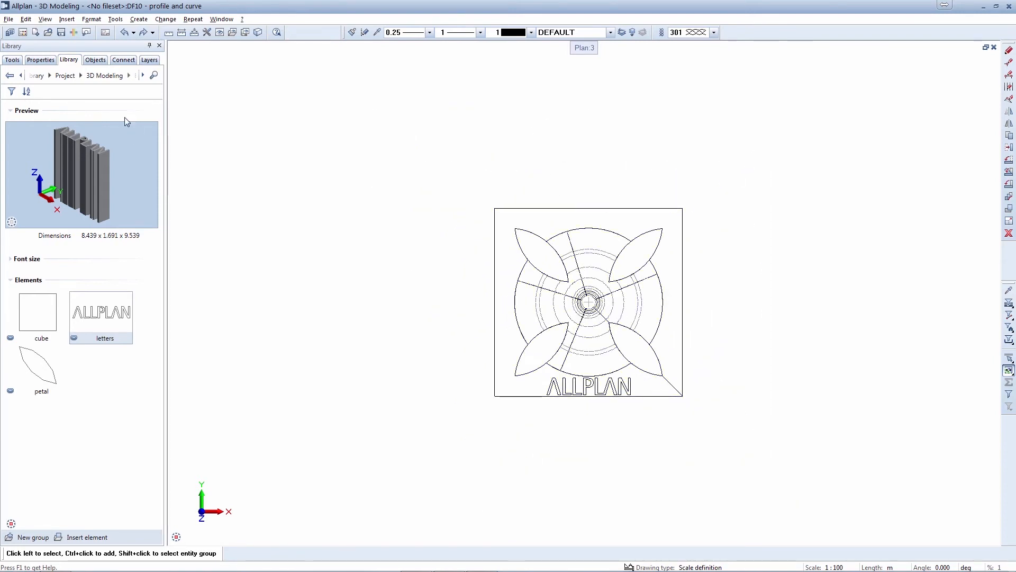
Switch on visibility of the DF3-tecnical plan drawing file with its reinforcement sheet
click(95, 60)
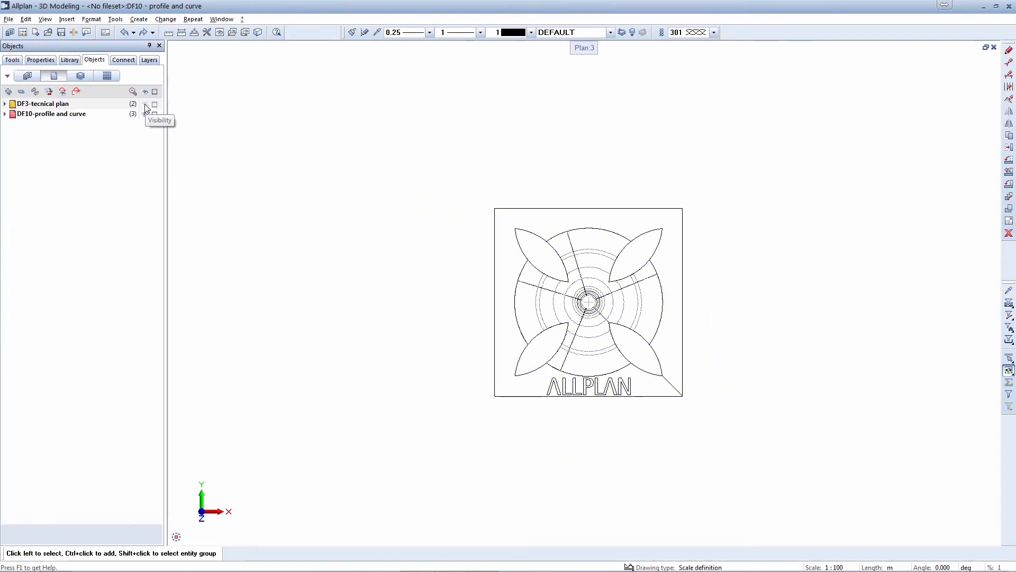
click(144, 104)
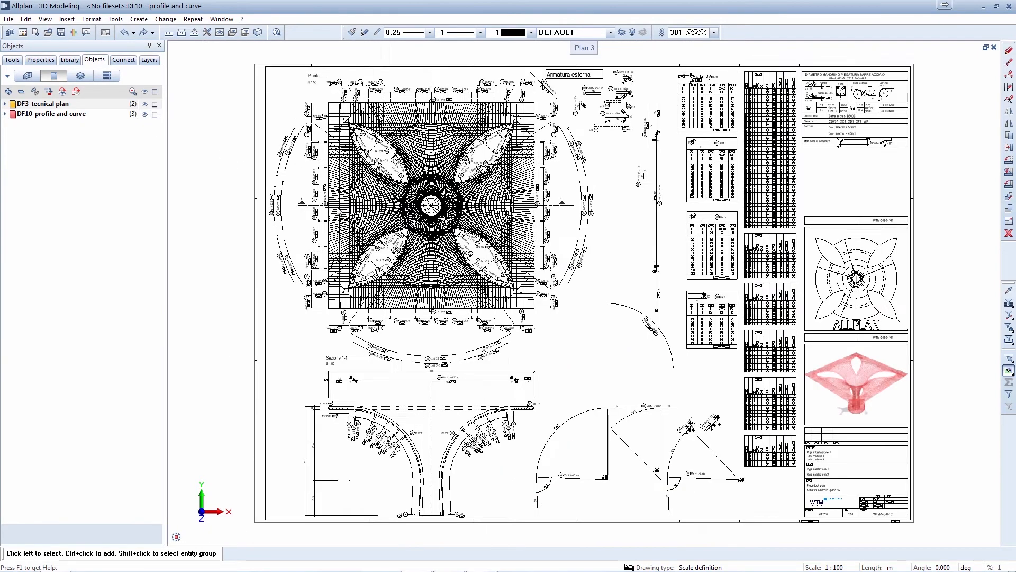